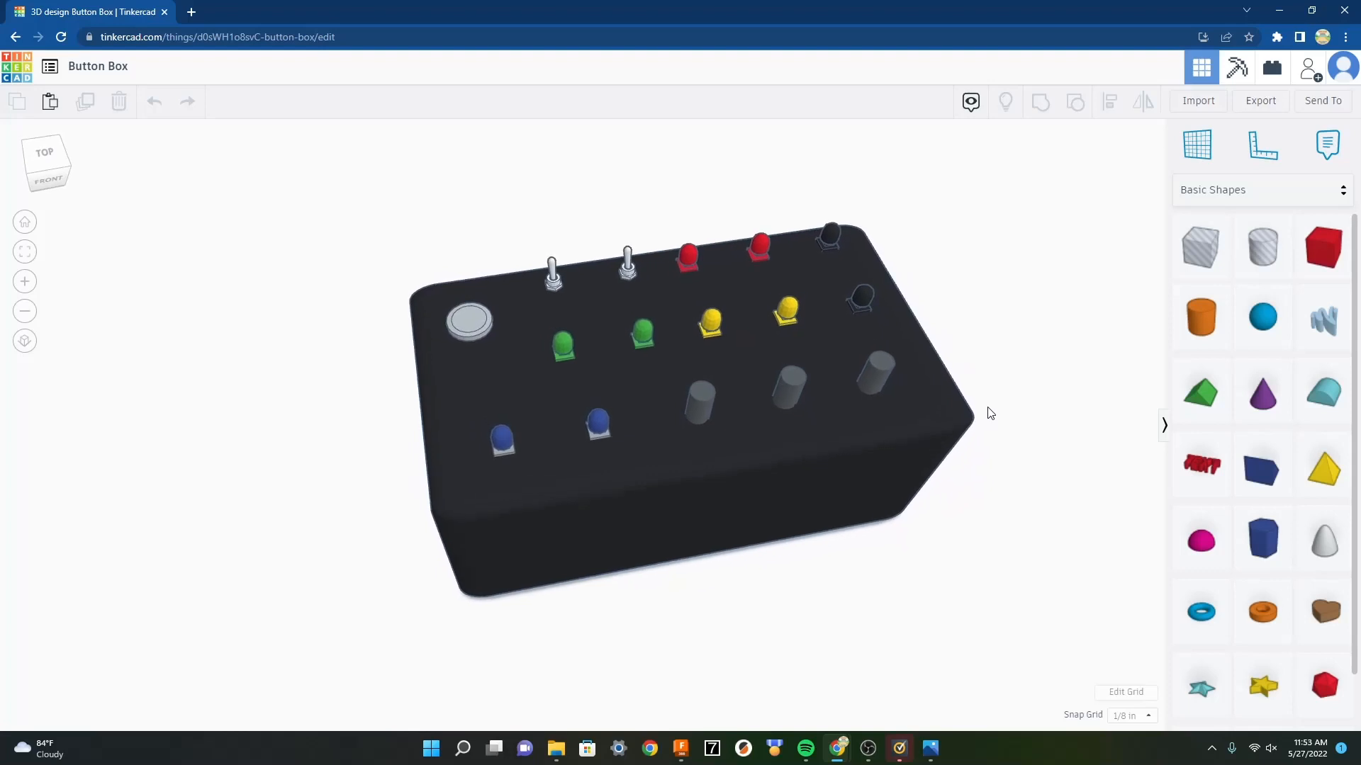
mouse_move(1051, 576)
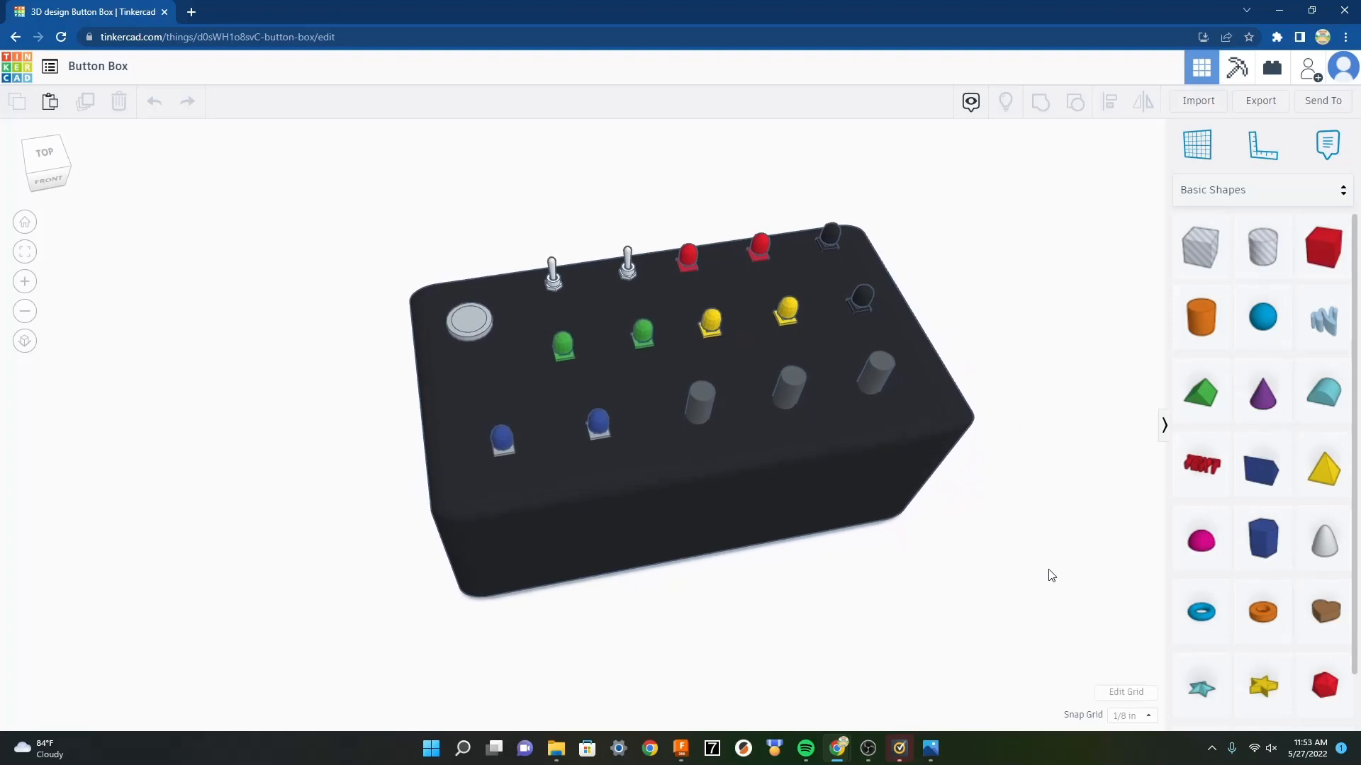